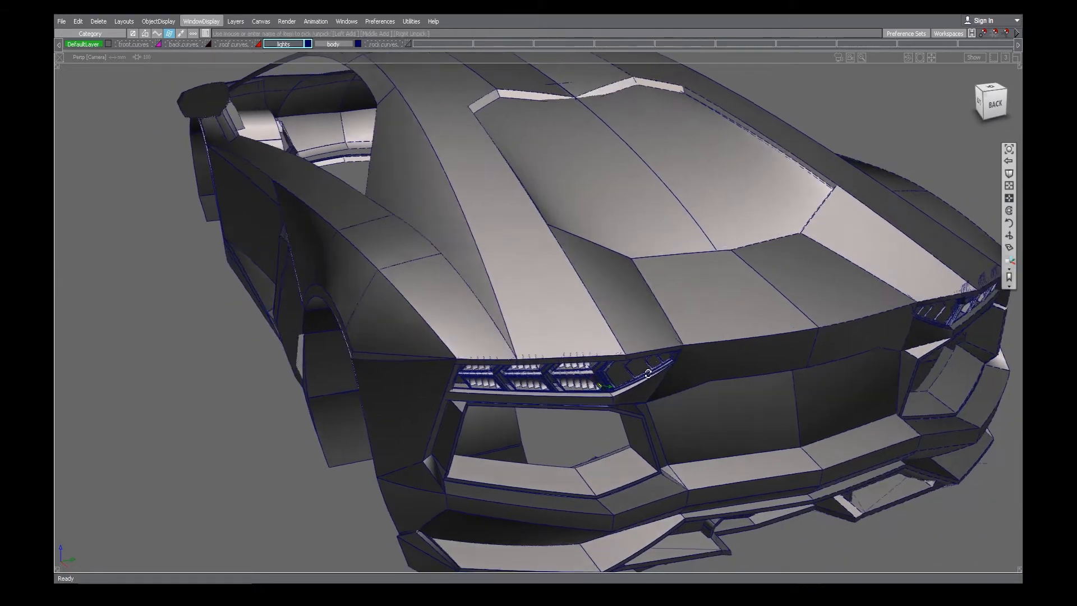
Hide the car body layer so only the fillet patches remain in view
left_click_drag(646, 374, 423, 345)
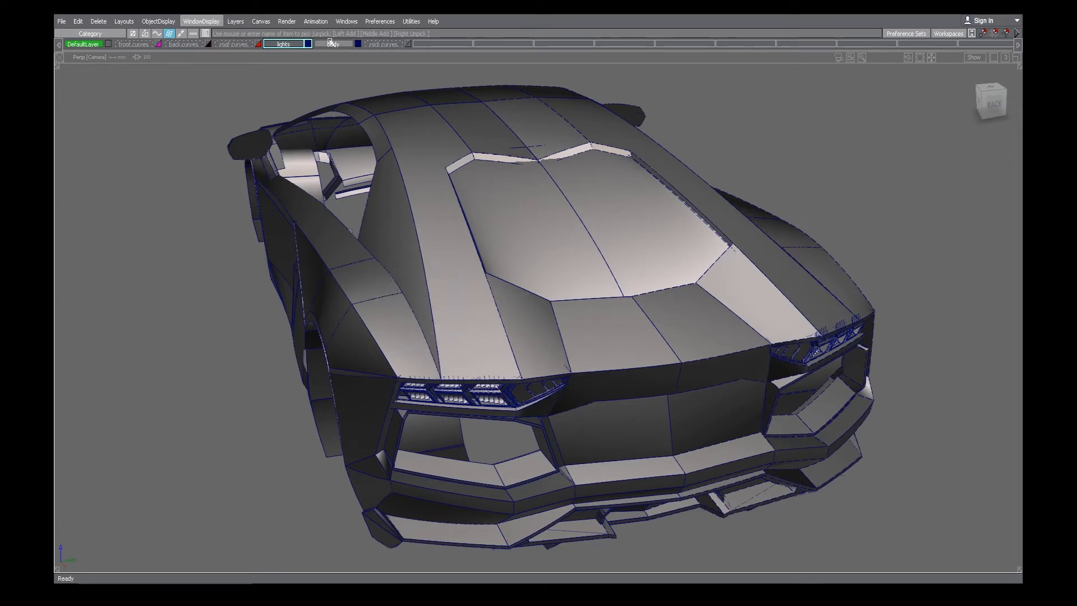
left_click(307, 44)
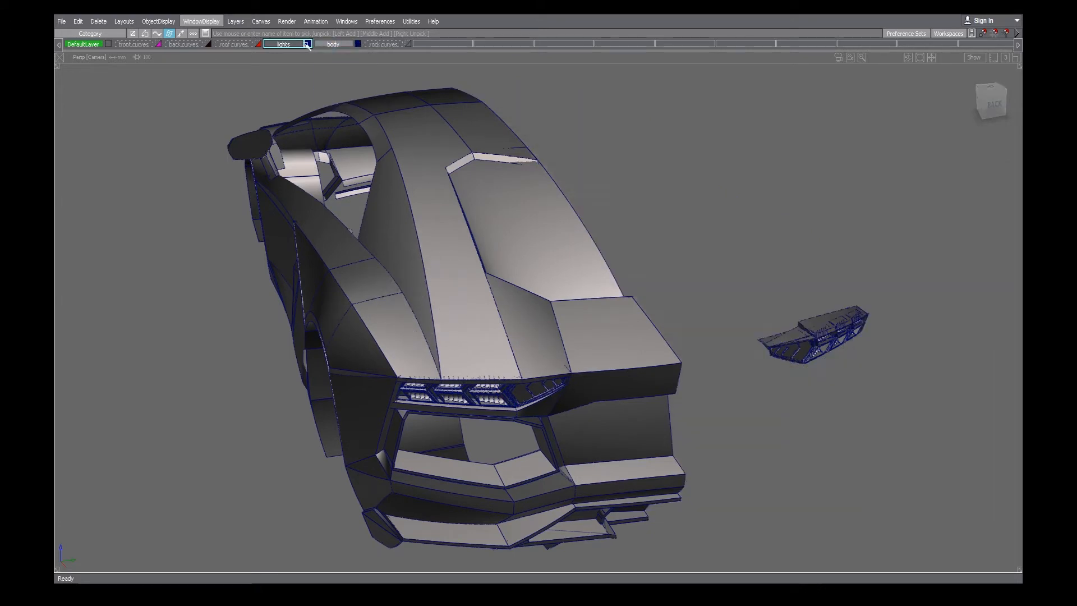
left_click_drag(482, 275, 447, 330)
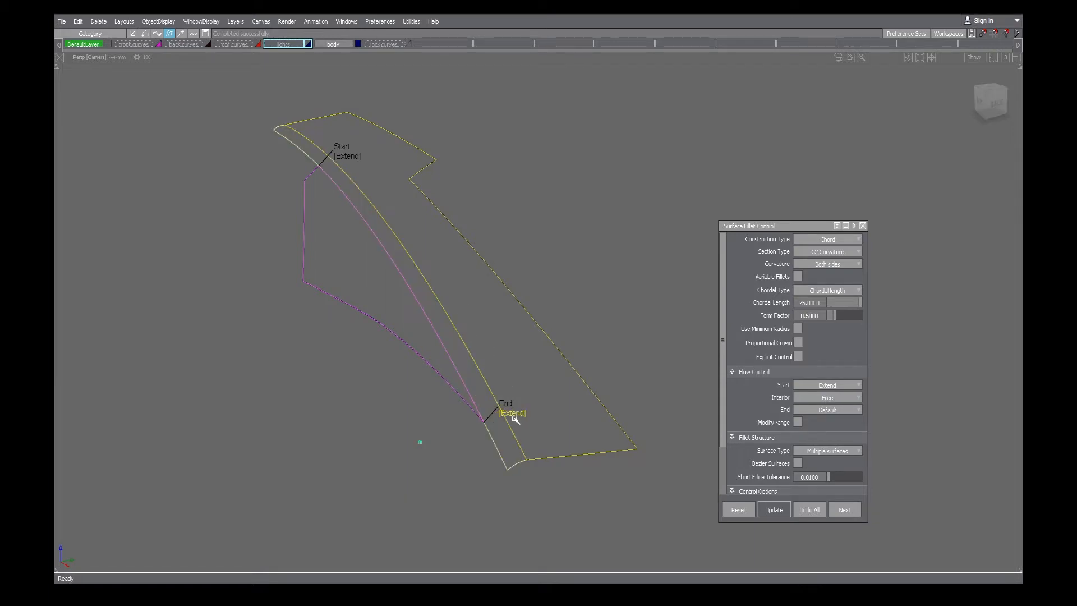
Update the fillet with extended ends, make the body layer current with the default shader, and pick the next fillet surface
left_click(809, 509)
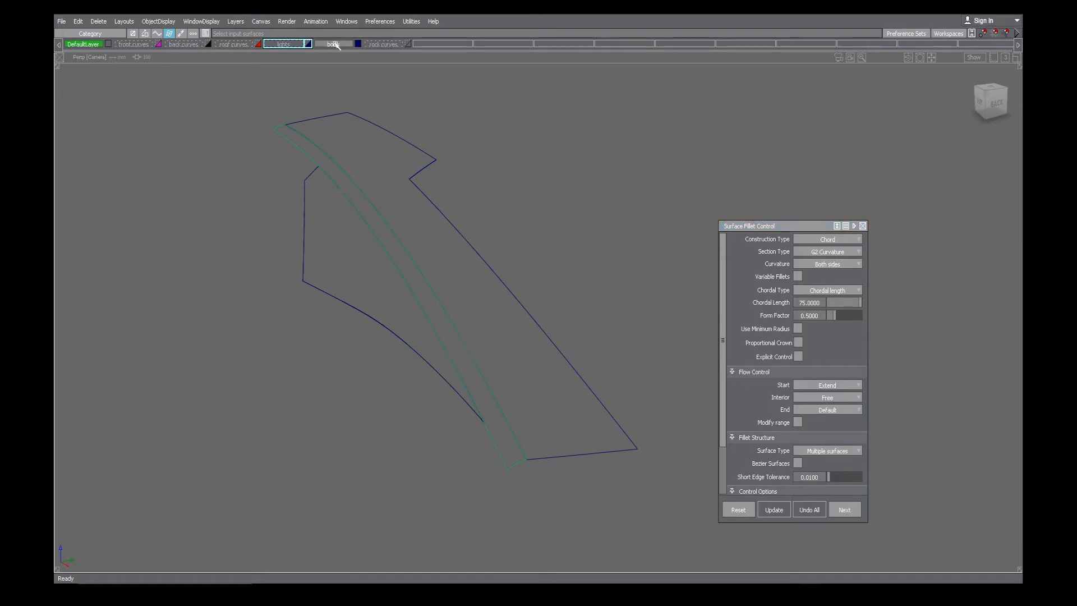
left_click(332, 44)
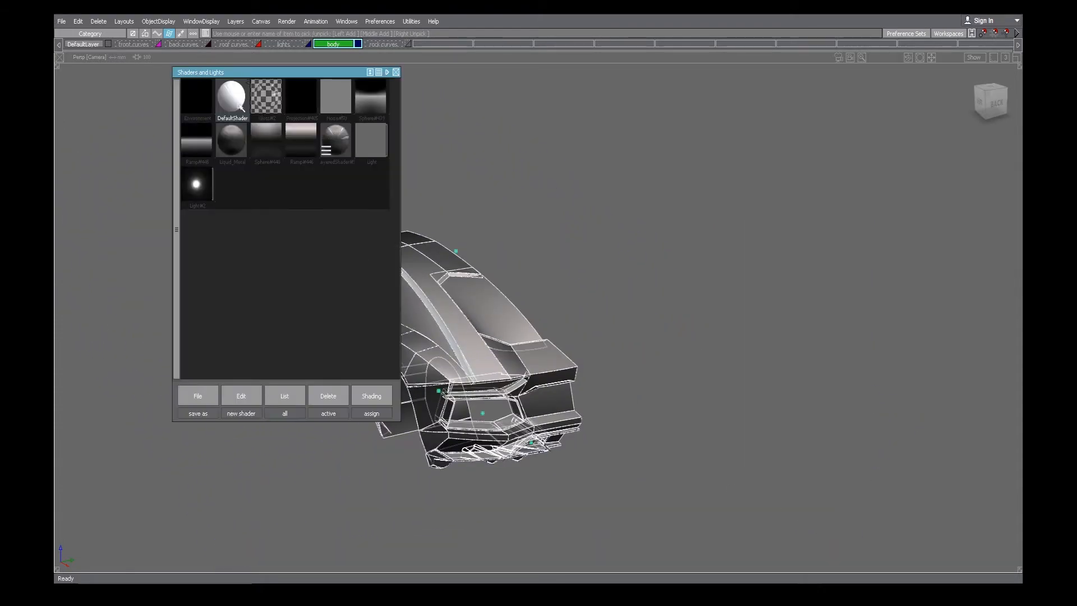
left_click(396, 72)
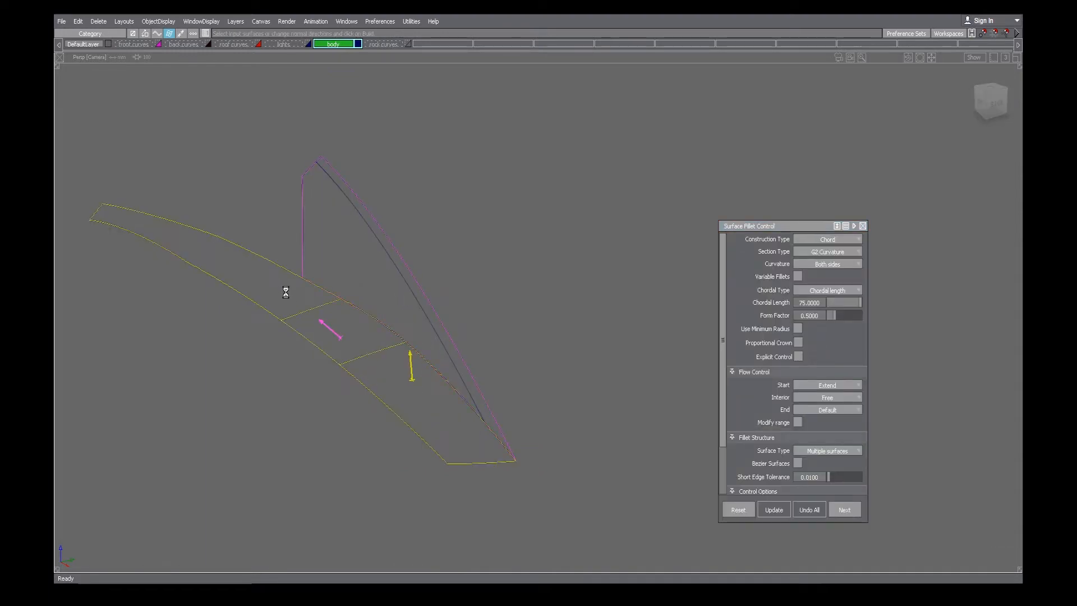
left_click(773, 510)
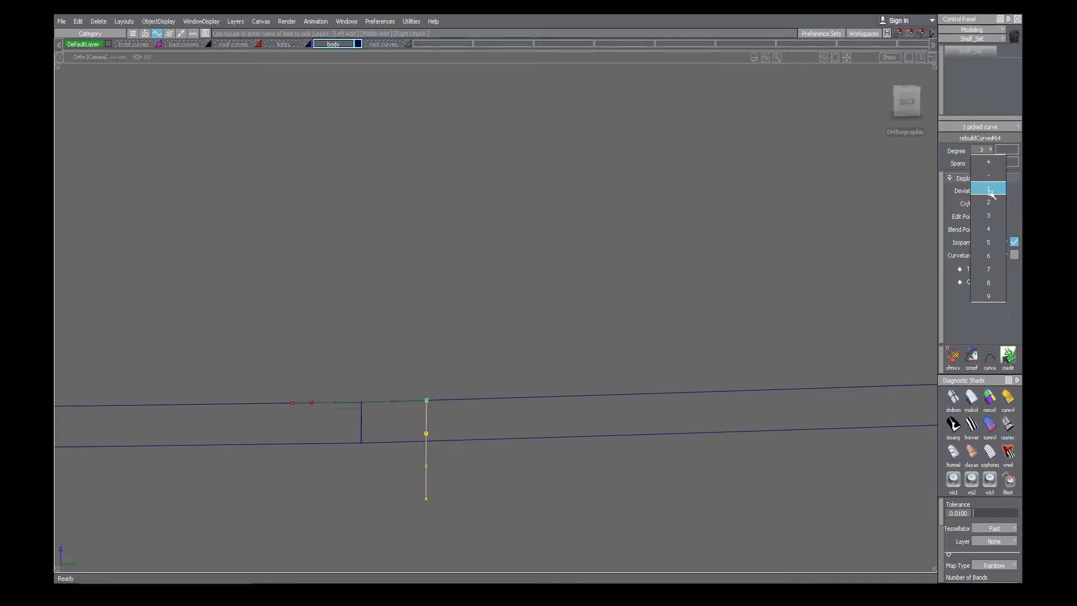
Lower the boundary curve's degree and trim the surface along it
left_click(988, 188)
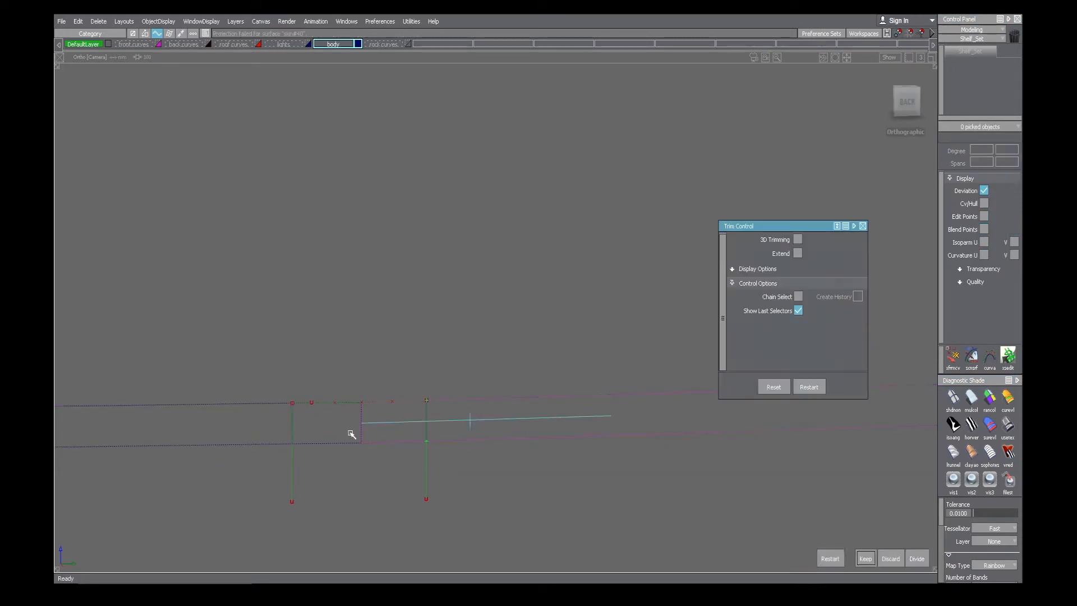
left_click(865, 557)
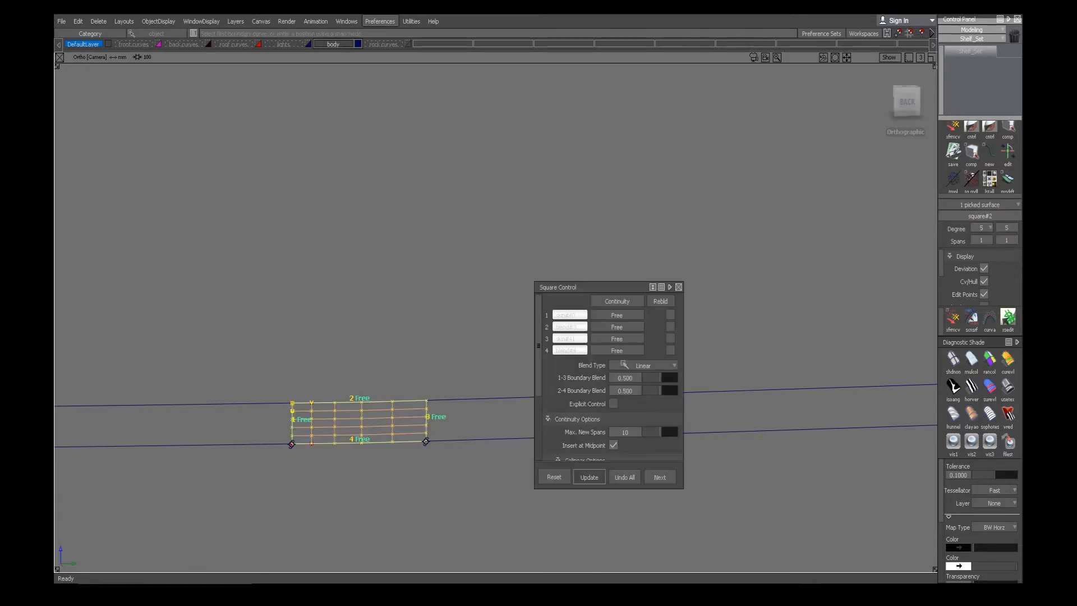
Set the square patch side to Curvature and raise its V degree to 5
left_click(615, 301)
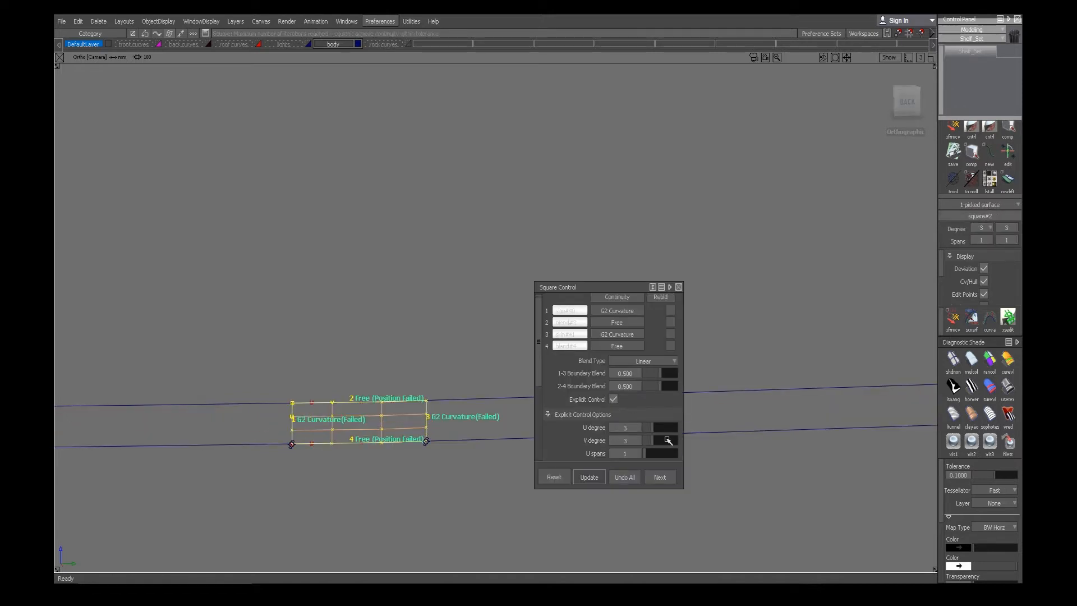
left_click(664, 440)
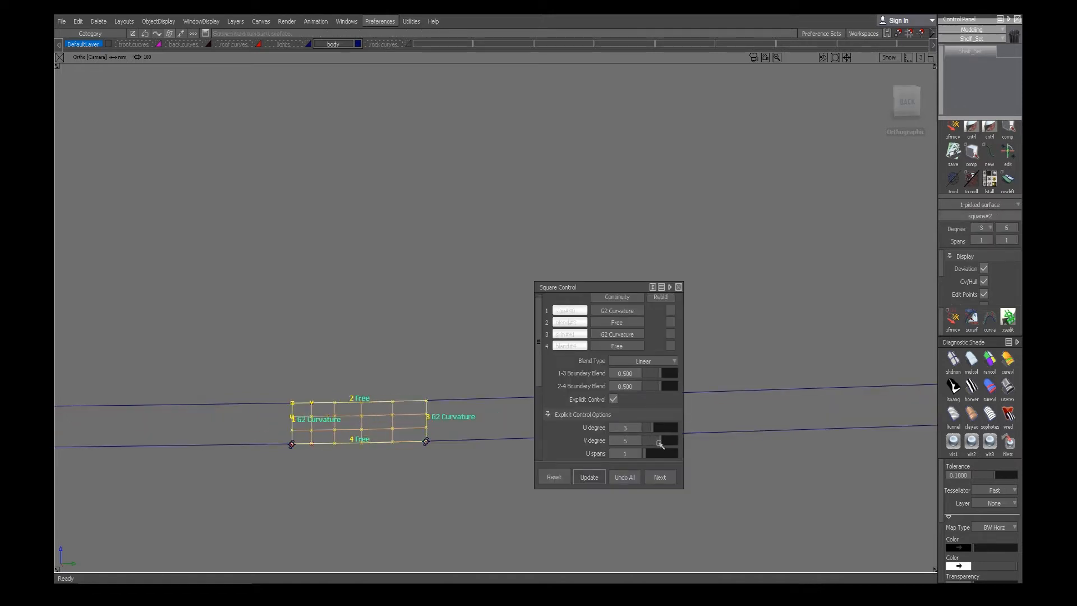
left_click(677, 286)
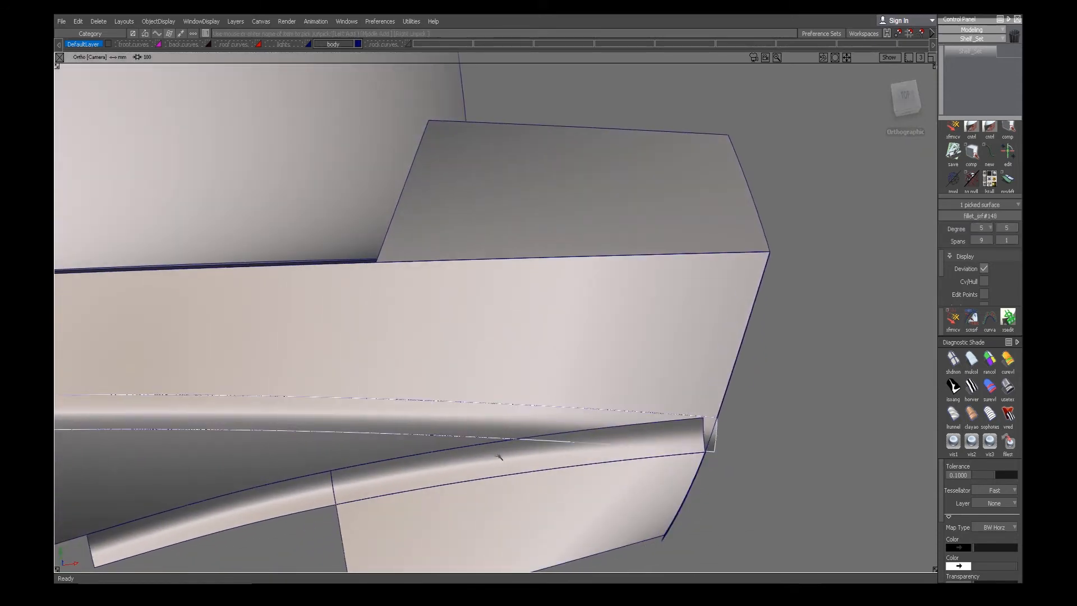
Delete the construction history of the curve at the fillet end
left_click_drag(500, 457, 465, 388)
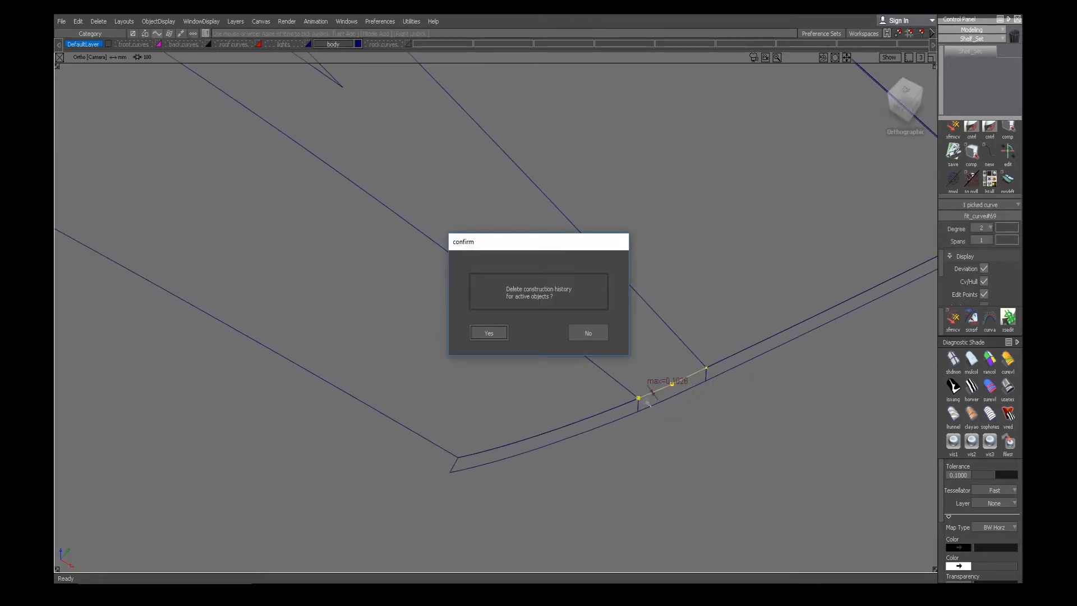
left_click(488, 332)
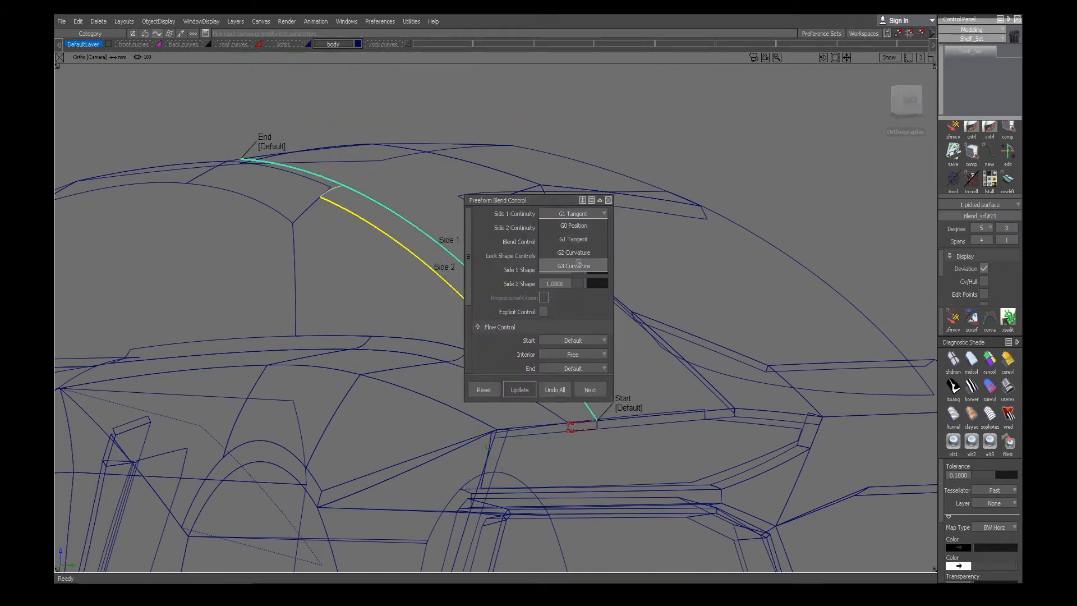
Set the freeform blend's Side 1 continuity to G3 Curvature
left_click(573, 252)
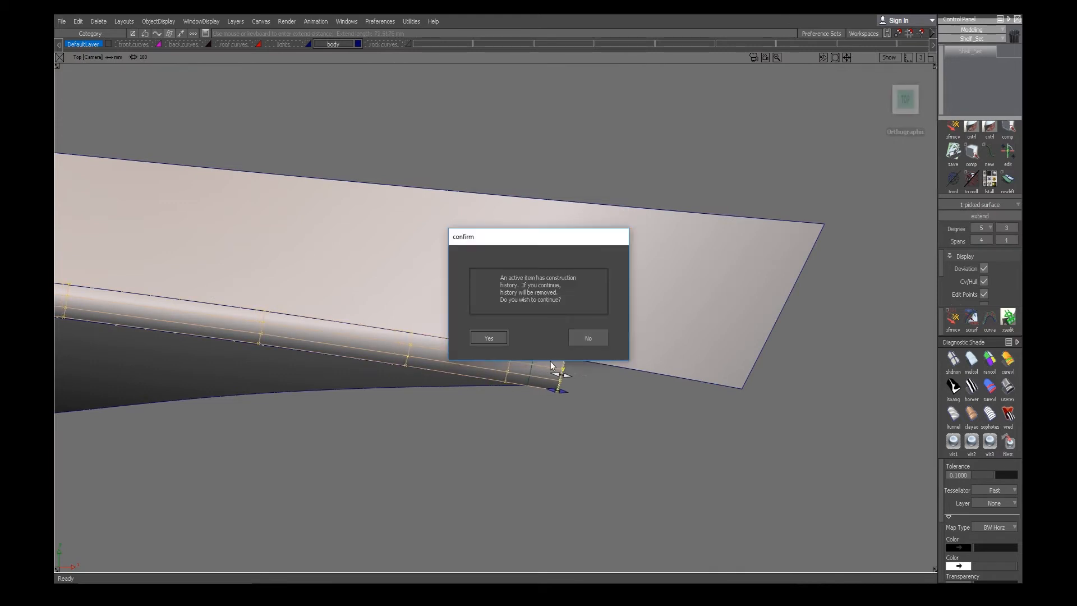
Confirm removing the extended surface's construction history
left_click(488, 338)
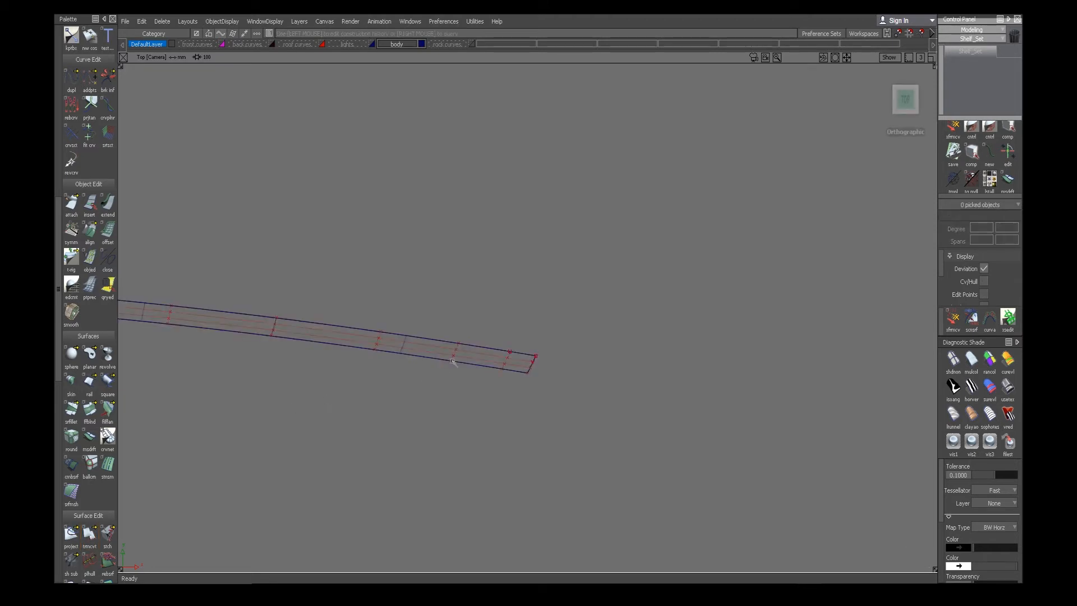
Shade the body and pan across the finished corner
left_click(453, 360)
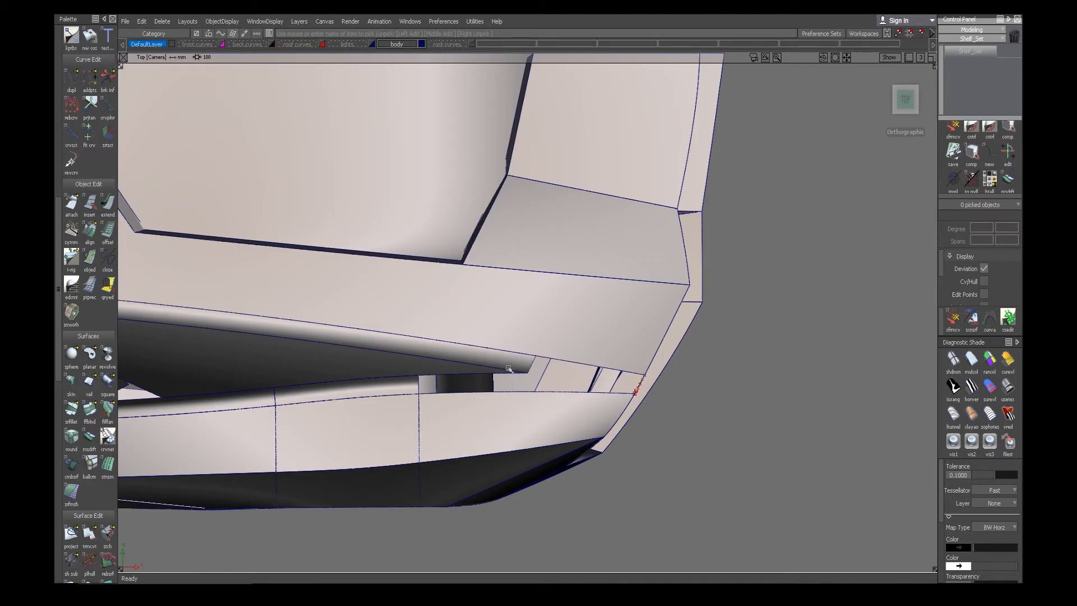
mouse_move(510, 369)
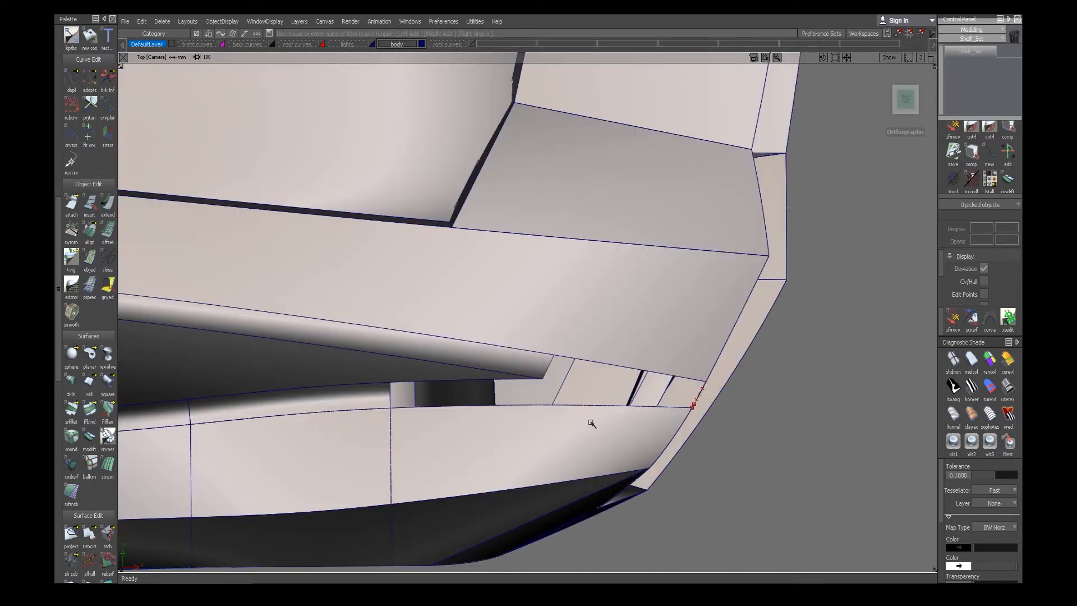
left_click_drag(591, 422, 531, 460)
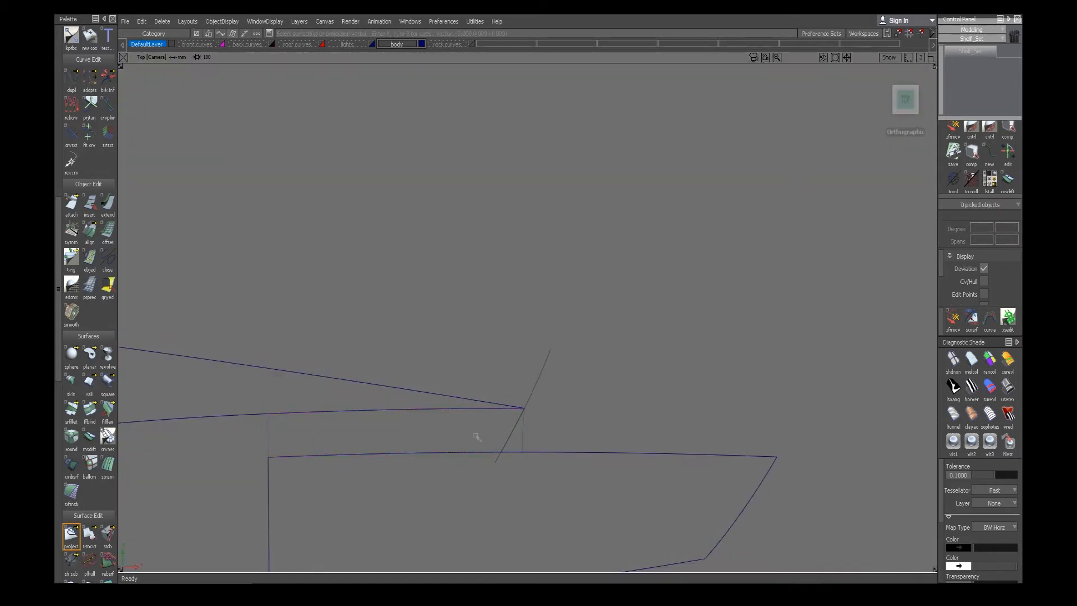
Assign the current shader and pick the diagonal curve as input for the rail surface
right_click(475, 438)
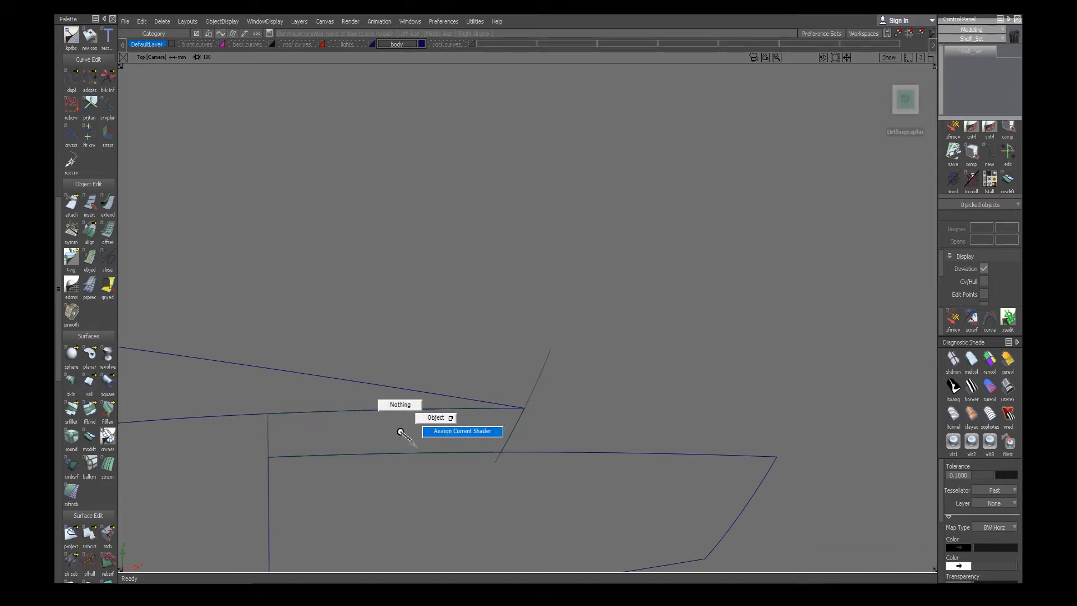
left_click(461, 430)
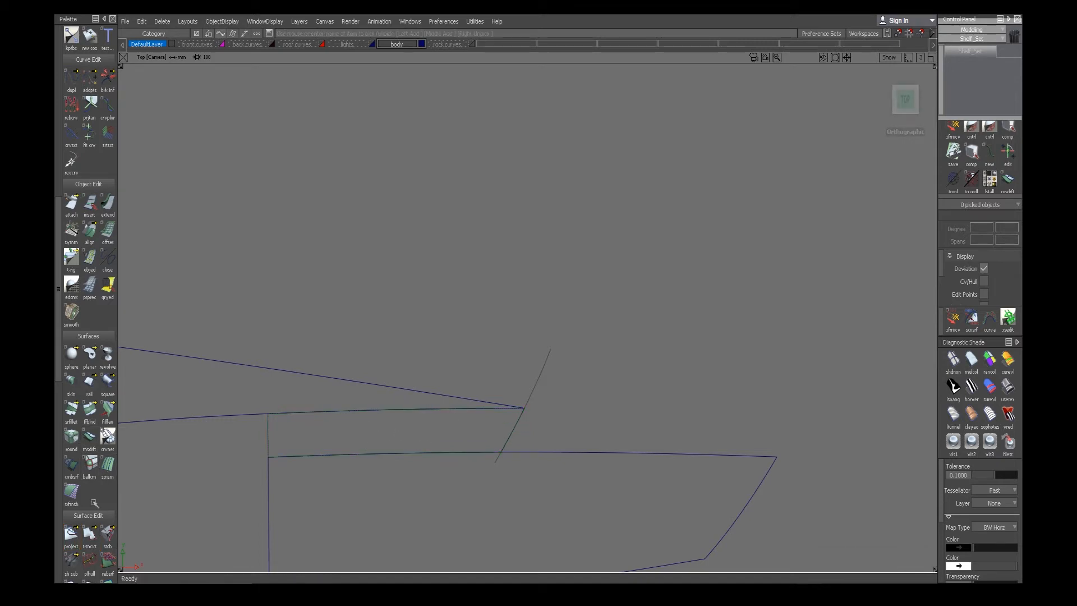
left_click(88, 532)
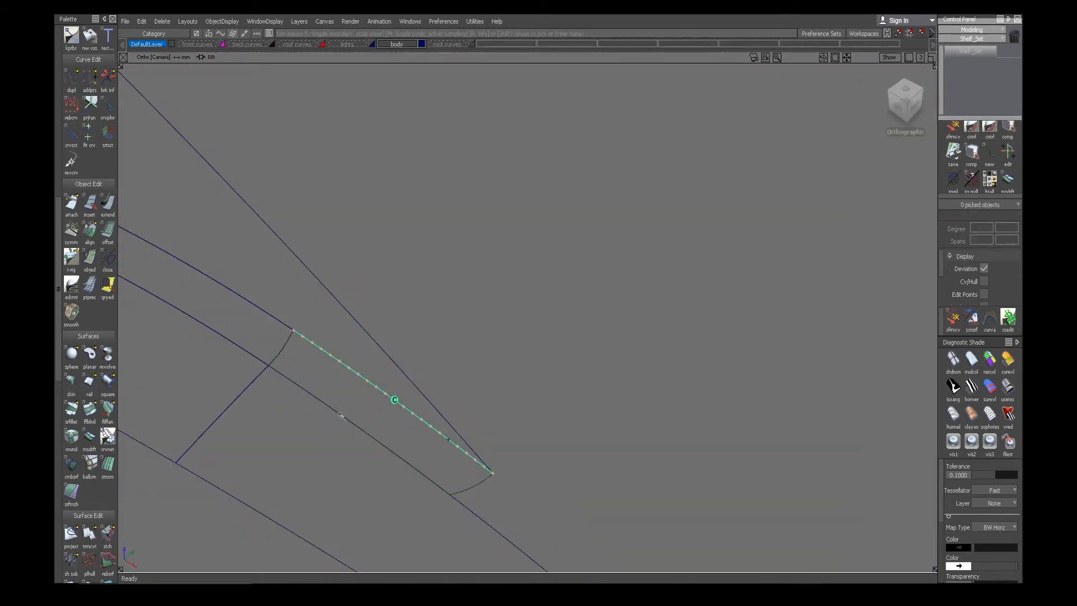
left_click(90, 229)
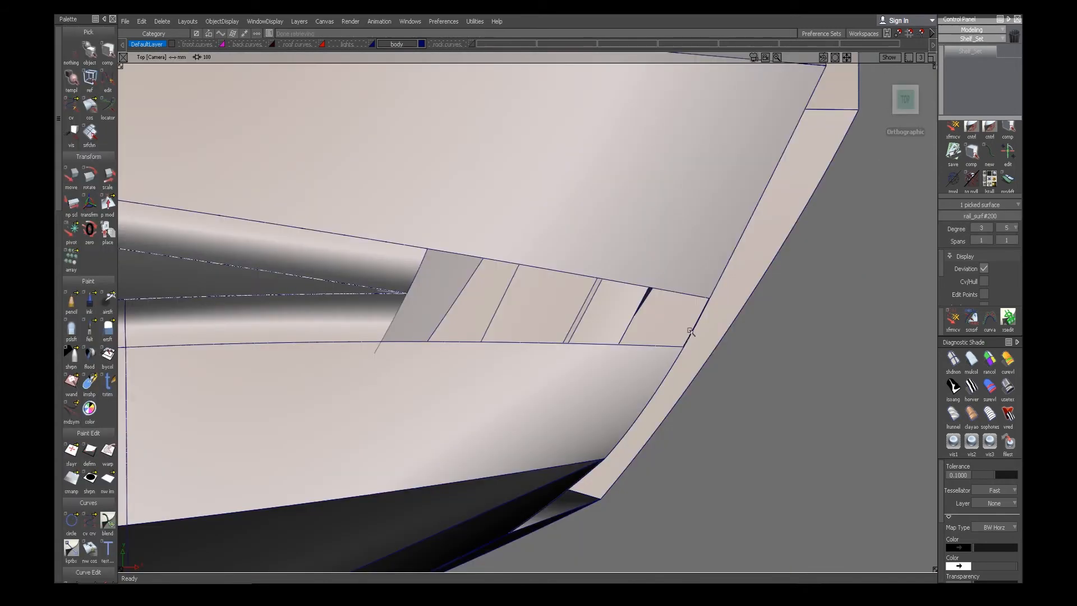
Pick the first corner edge for the freeform blend
left_click_drag(690, 330, 534, 286)
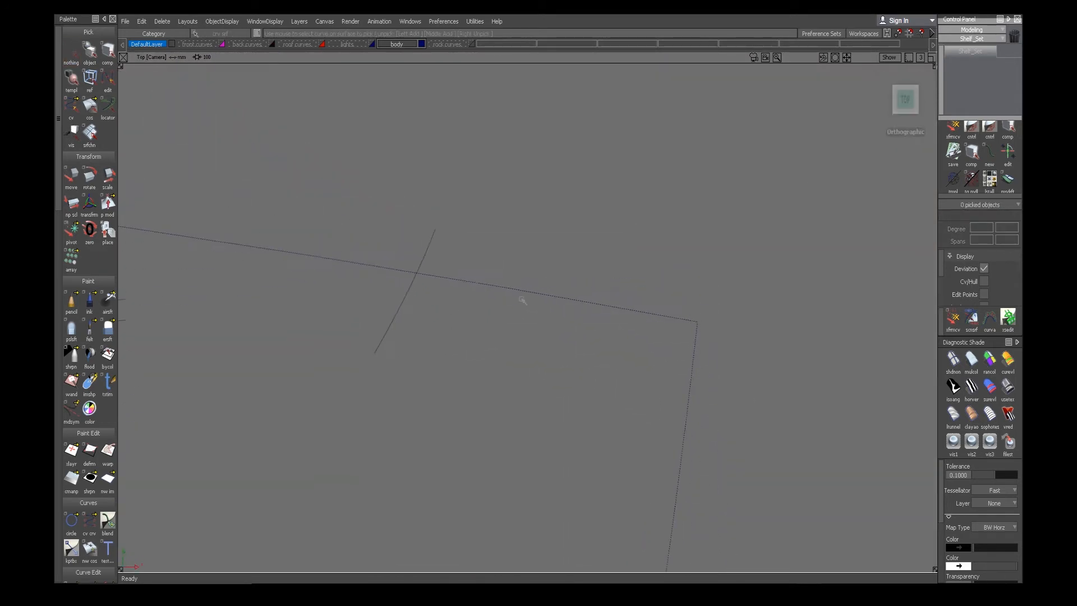
left_click(89, 54)
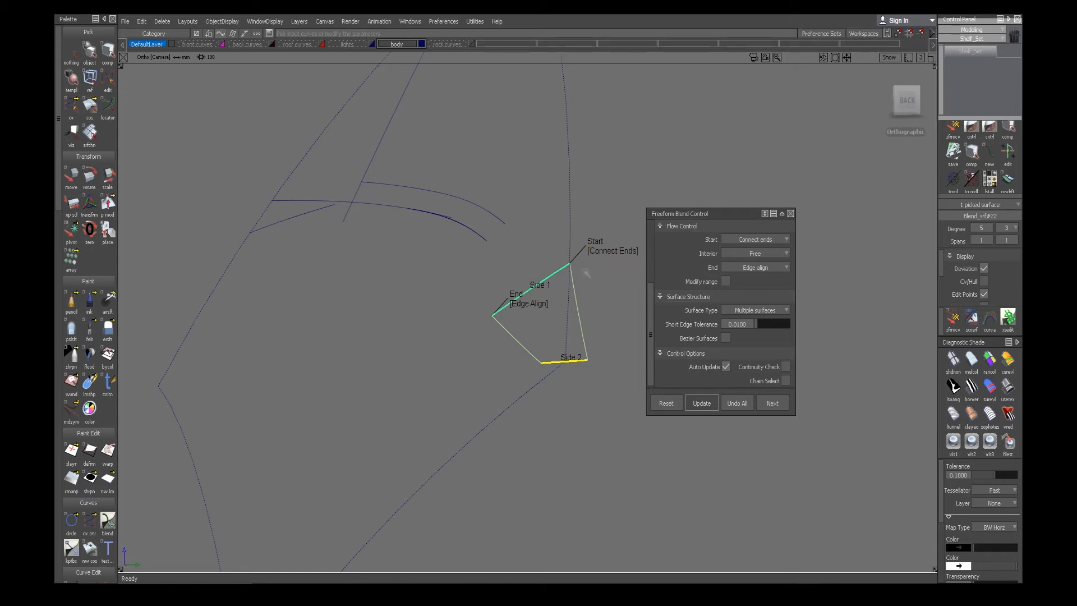
Finish the freeform blend surface in the Y-shaped corner
left_click(755, 267)
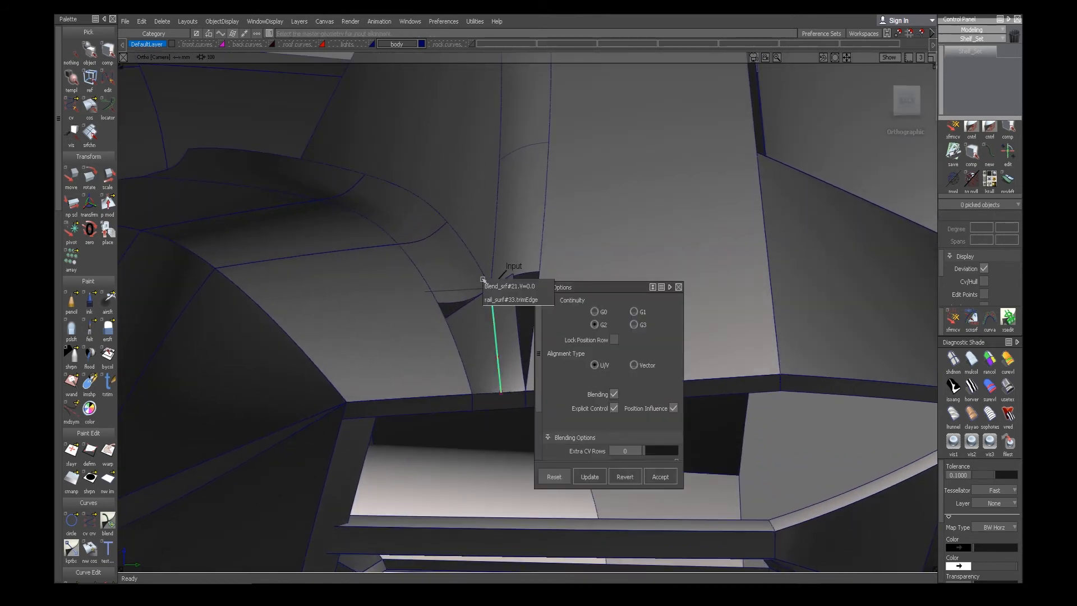
Accept the blend's curvature alignment, delete its construction history, and start a curve from the corner point
left_click(658, 475)
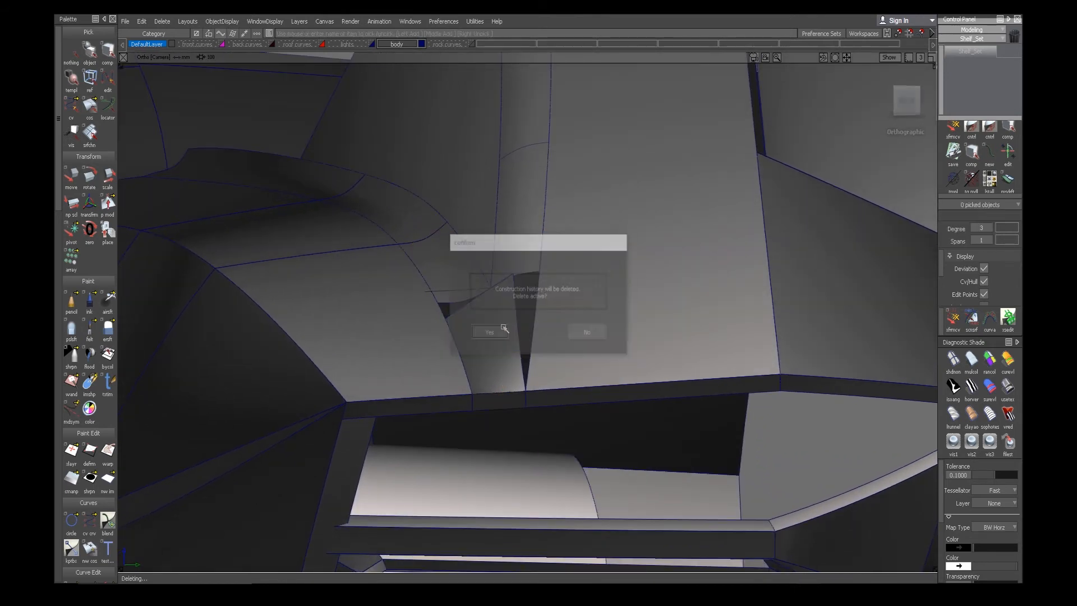
left_click(488, 332)
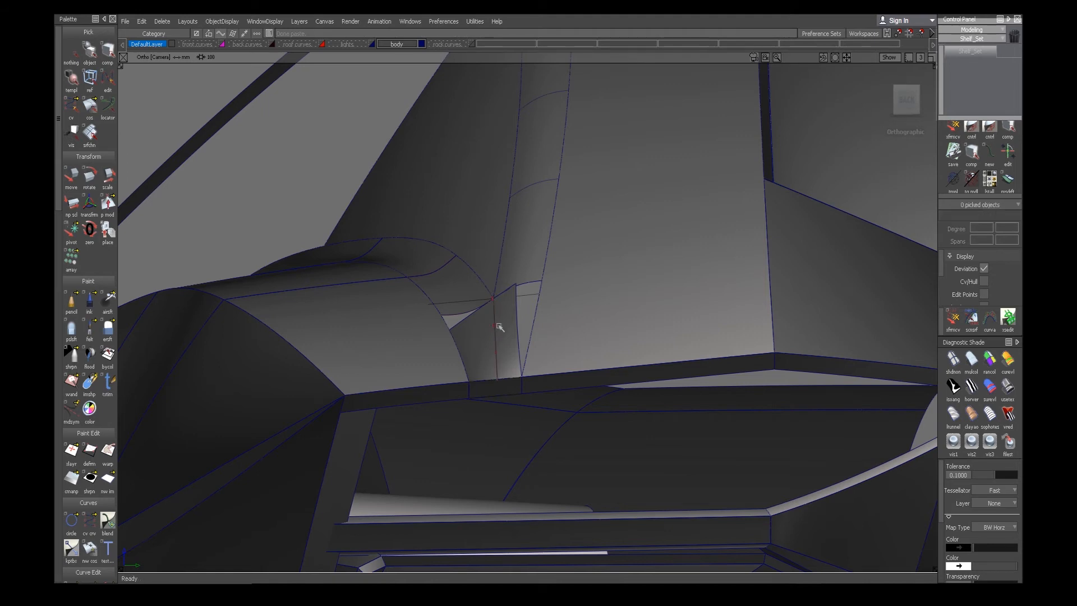
left_click(495, 330)
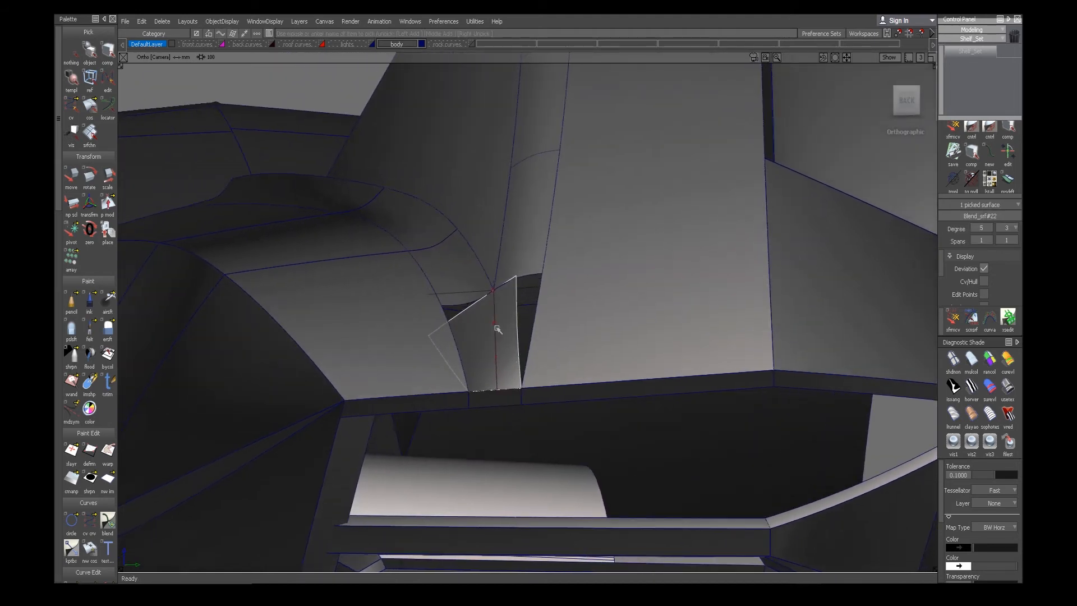
left_click(498, 311)
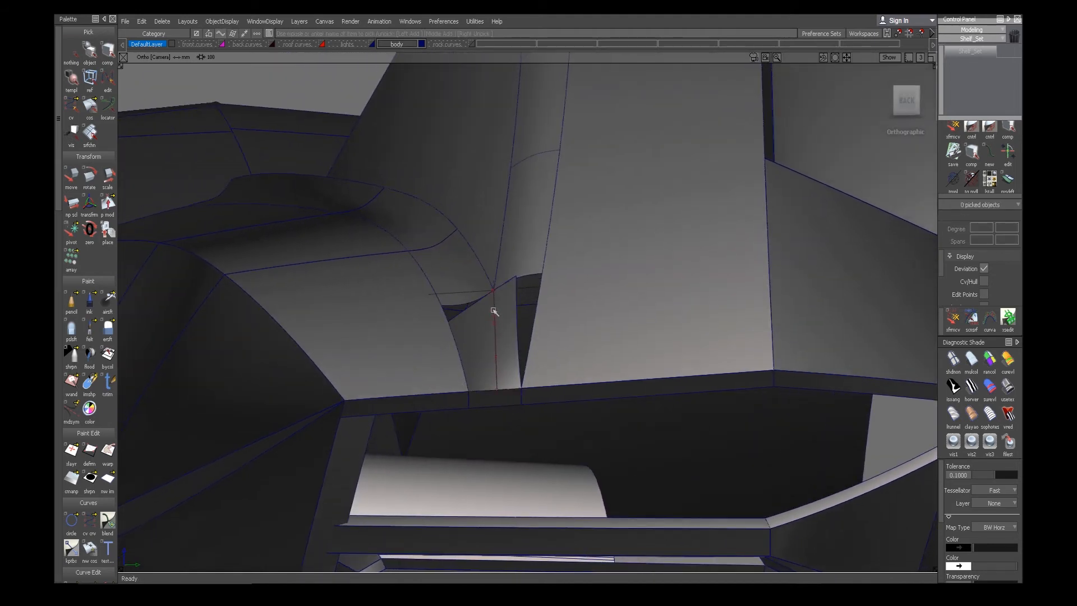
left_click(494, 323)
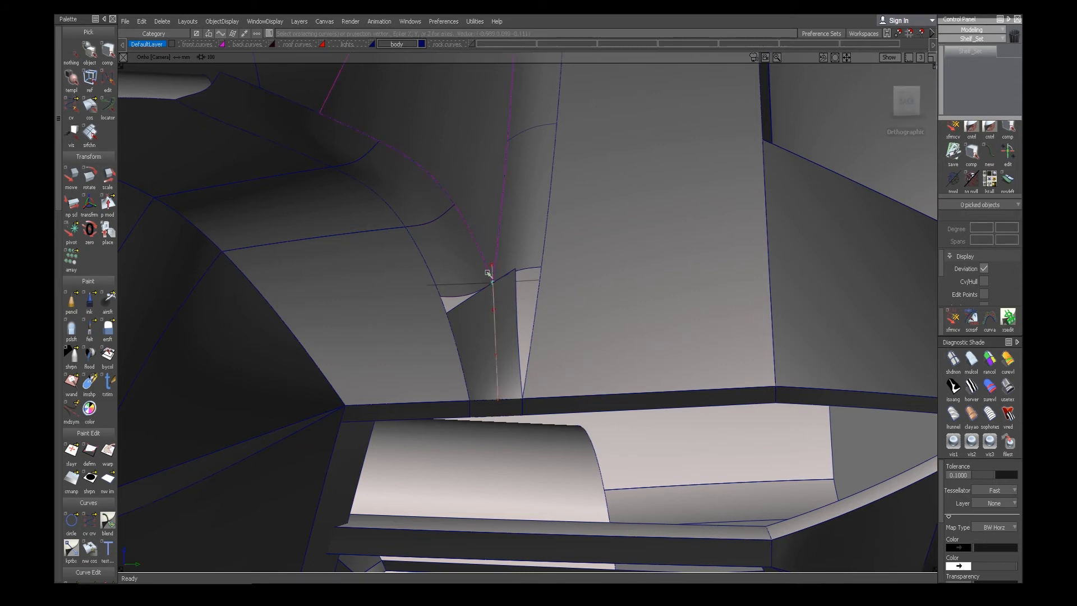
mouse_move(503, 304)
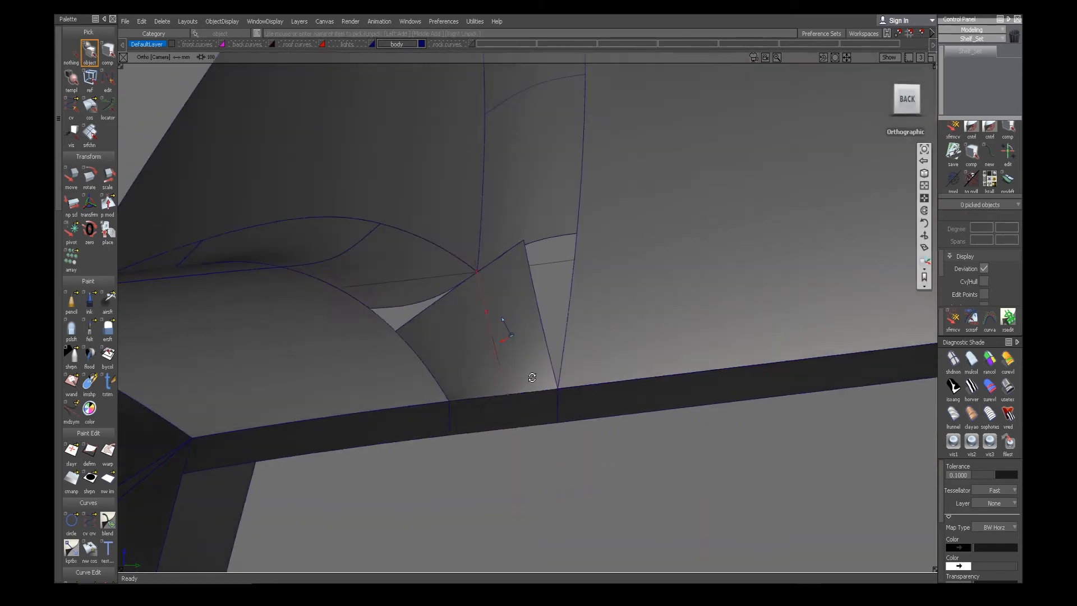
Orbit the view around the corner gap before building the square patch
left_click_drag(532, 376, 515, 343)
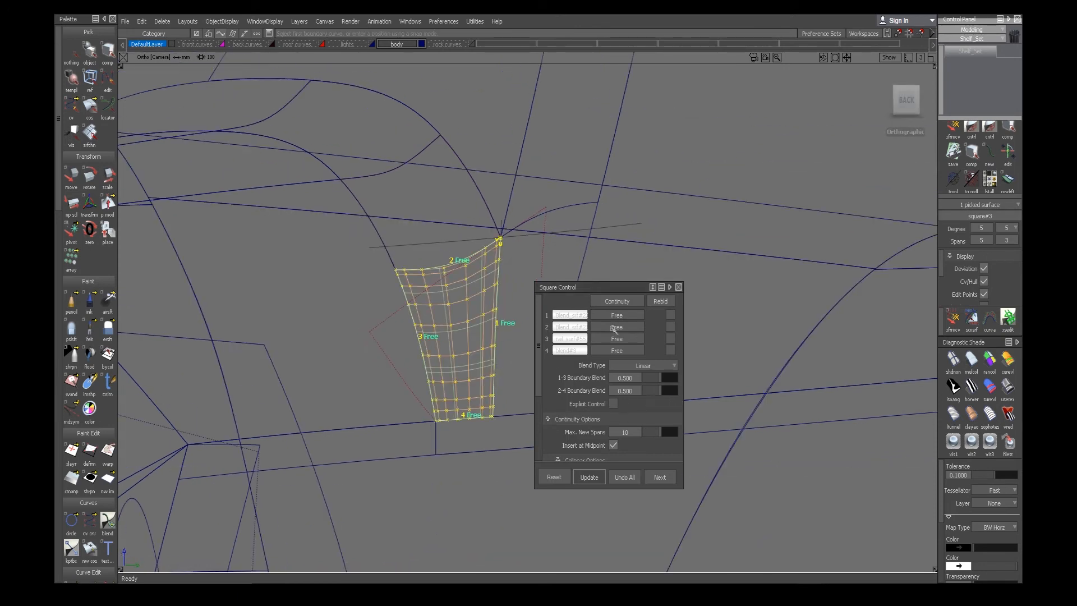
Rebuild square#4 on the corner gap and choose a boundary's continuity in Square Control
left_click(640, 314)
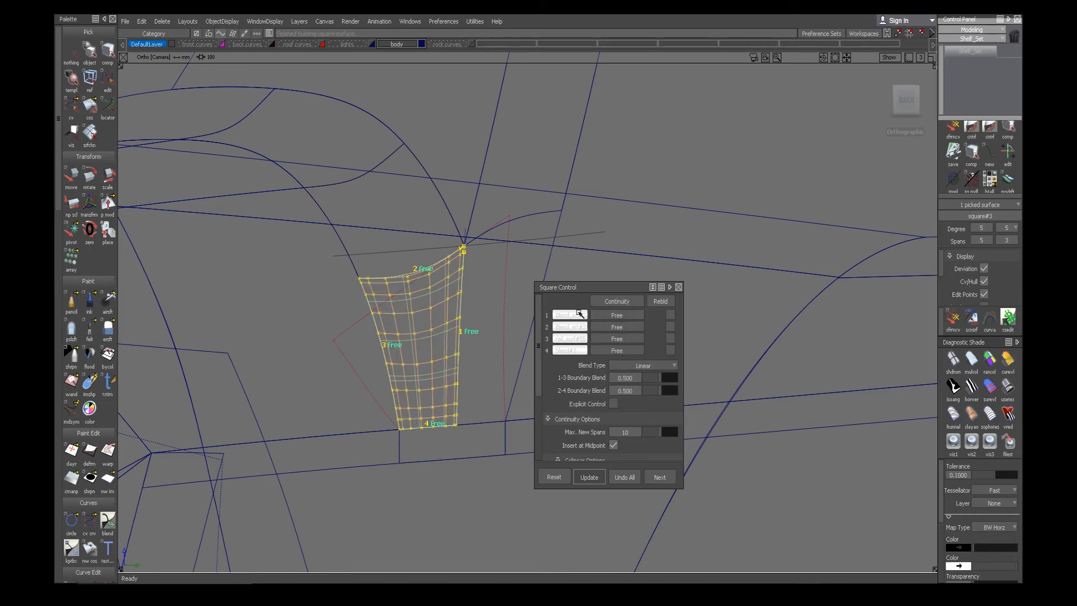
left_click(569, 314)
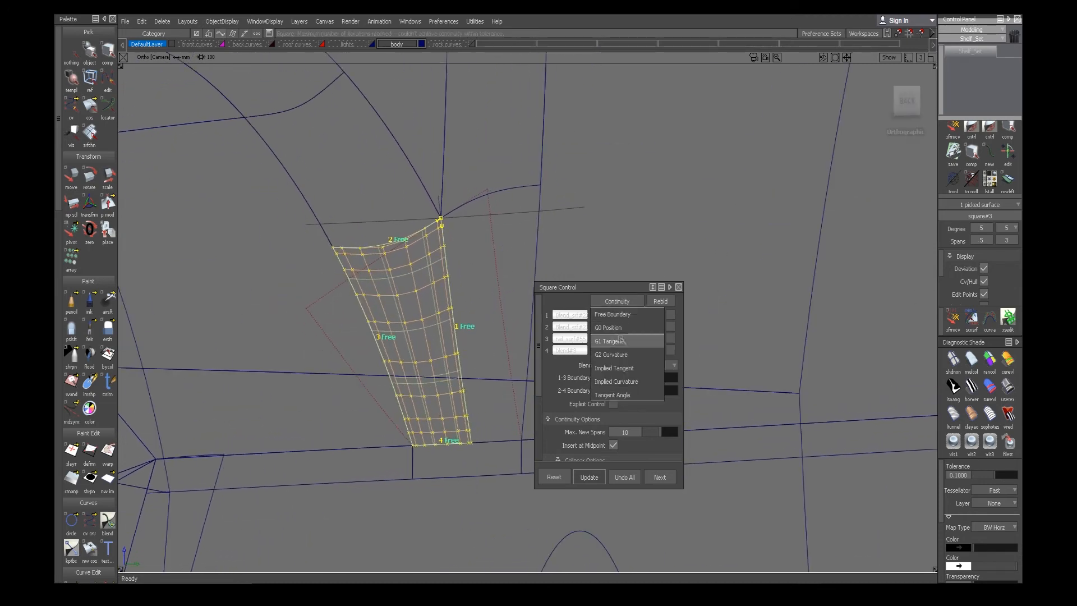
left_click(606, 341)
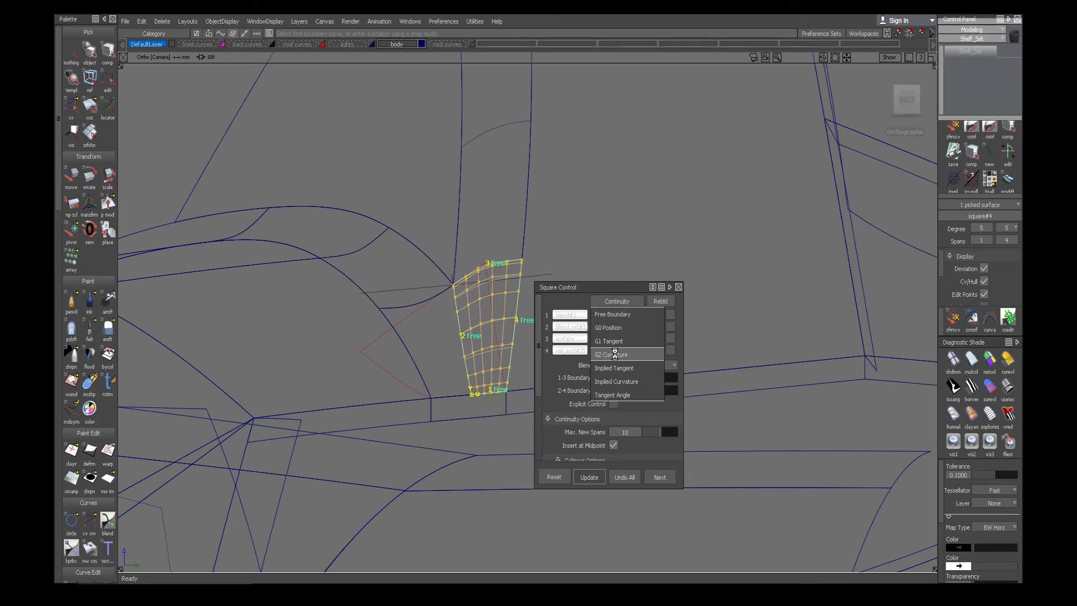
Set boundaries 1–3 to G2 Curvature and accept the finished square patch
left_click(610, 353)
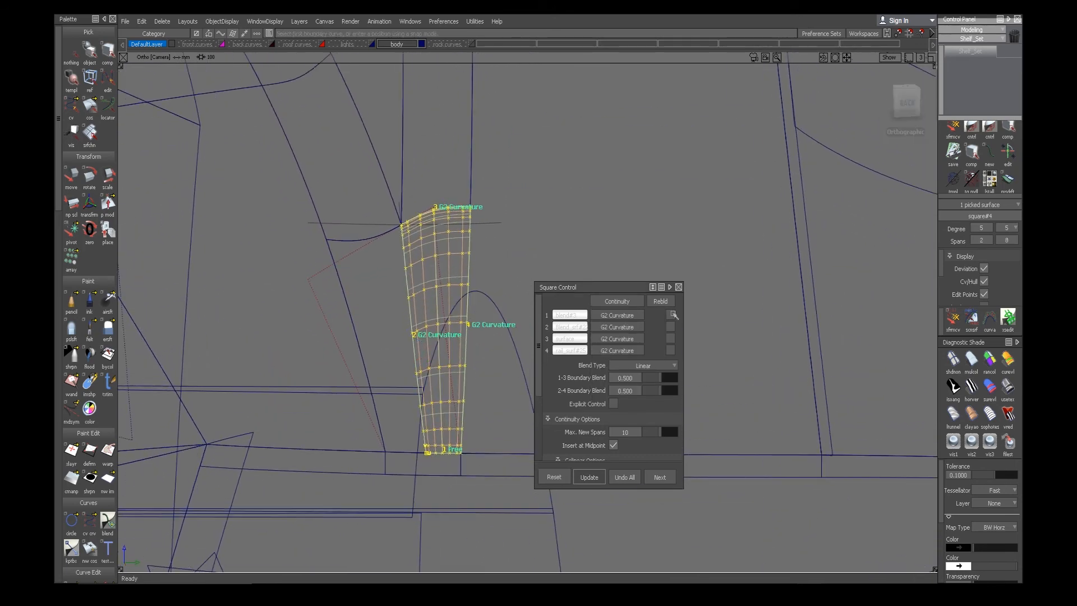
left_click(617, 350)
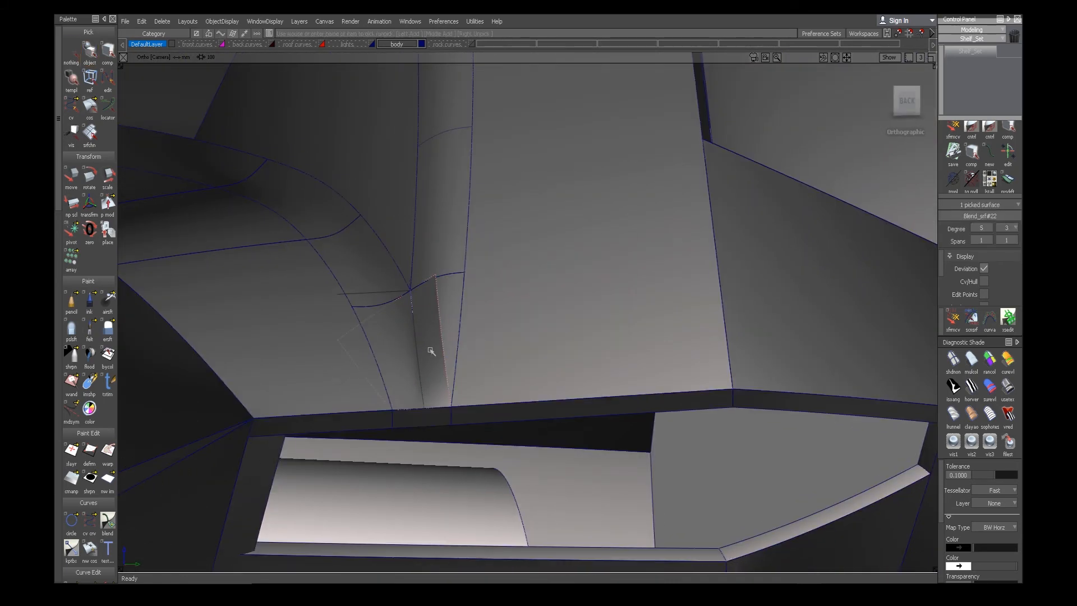
mouse_move(414, 238)
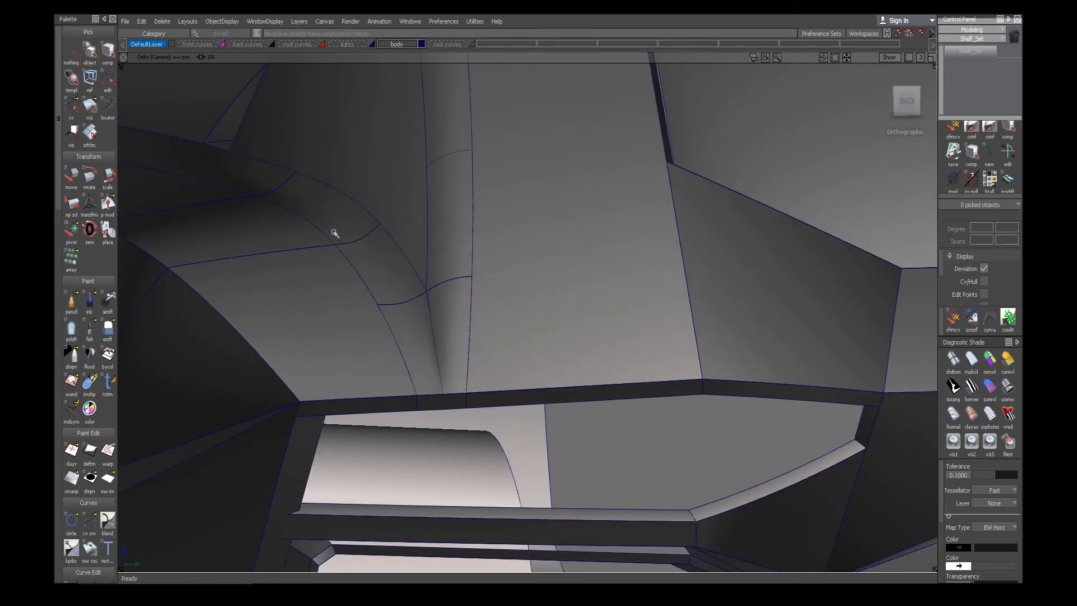
Pick the surfaces along the corner's lower edge for a G2 Curvature chord fillet
left_click(443, 392)
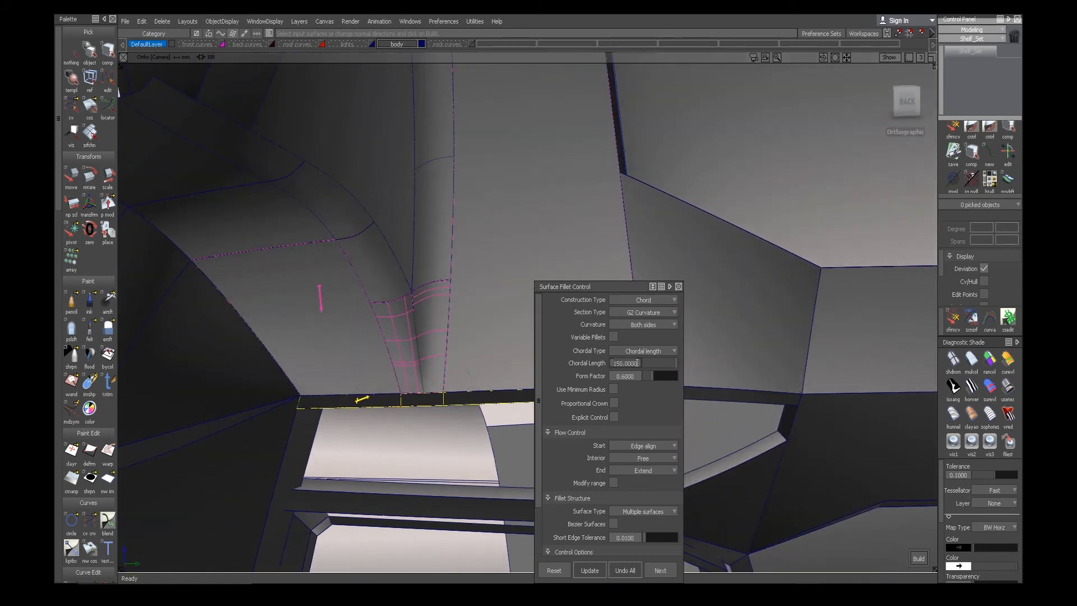
Set the fillet's Chordal Length to 50 and update it
type("50.0000")
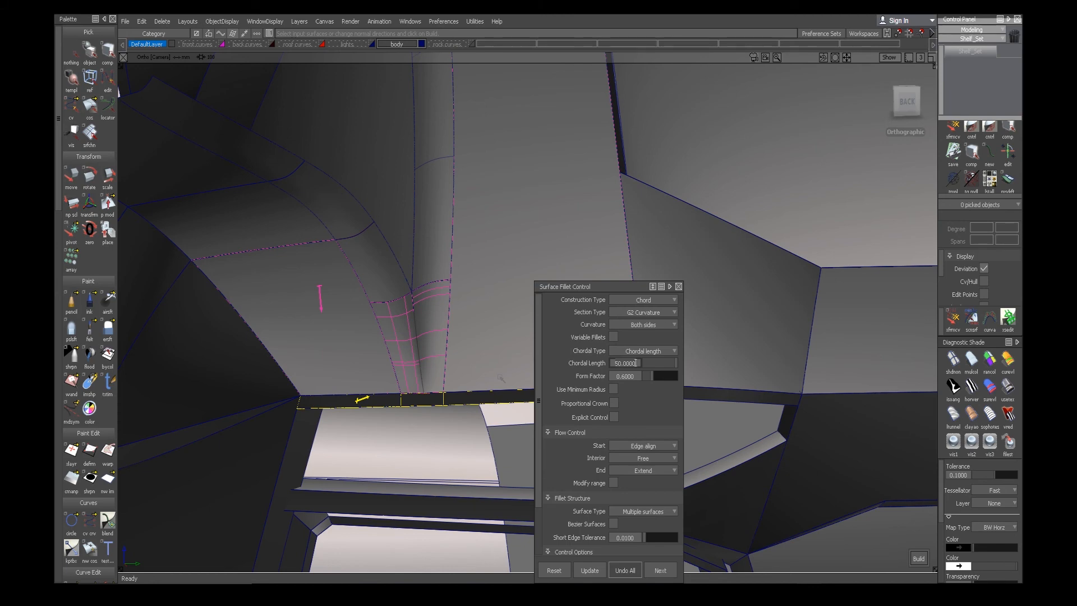
left_click(642, 458)
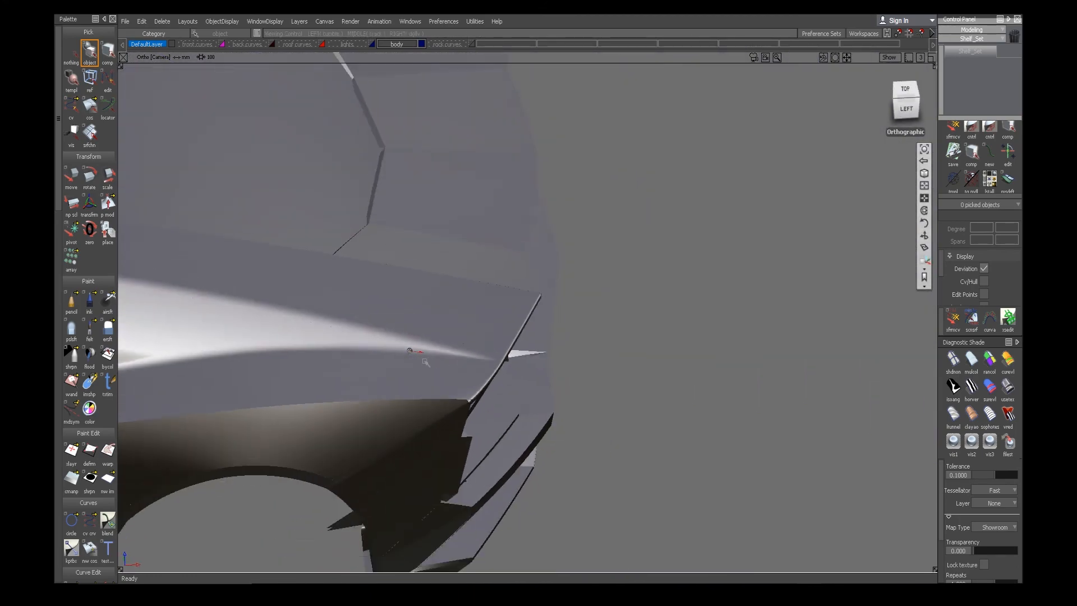
Orbit the model to inspect the showroom-shaded front panels
left_click_drag(412, 350, 527, 479)
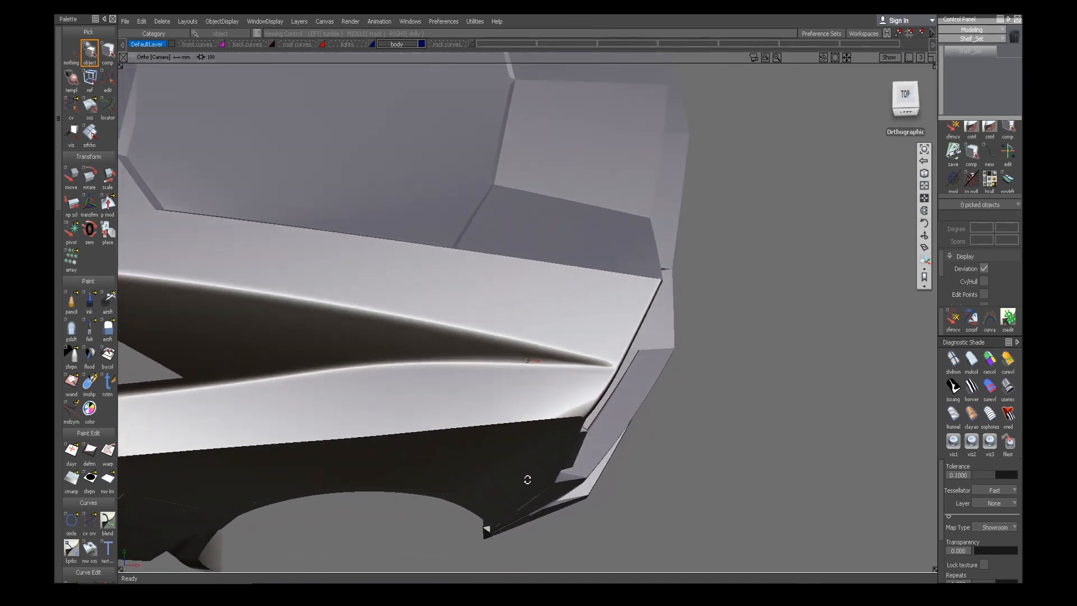